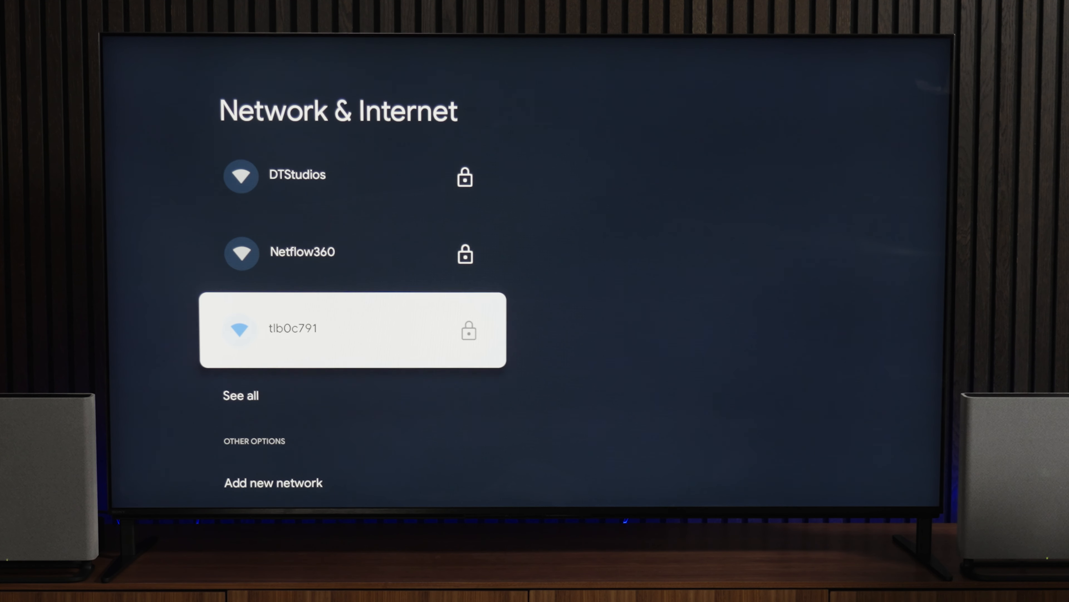
# Expand the full list of available Wi-Fi networks, with DTStudios listed first.
pyautogui.scroll(-3)
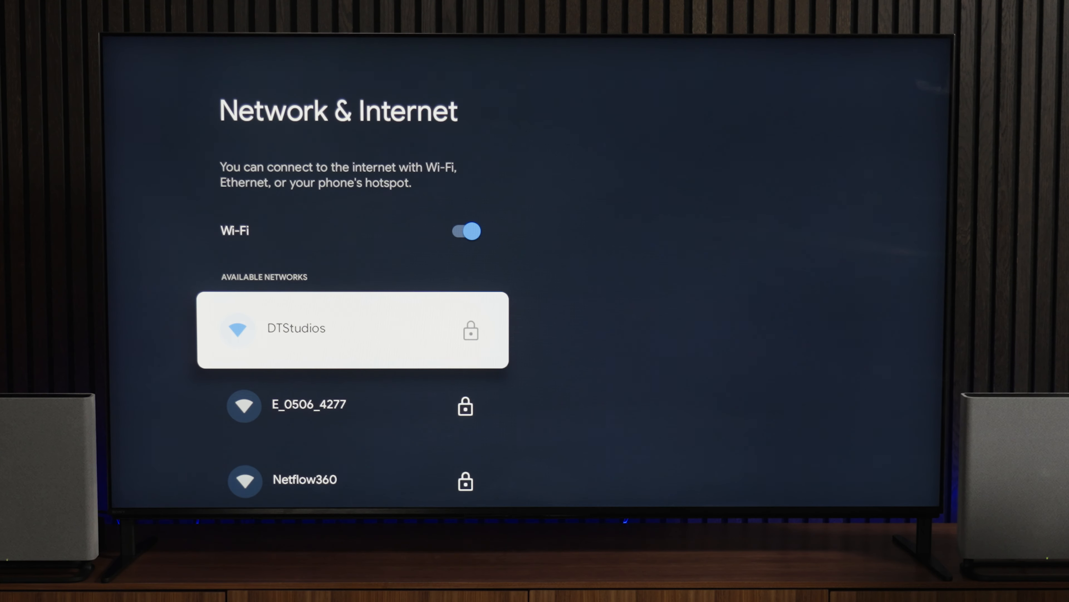
# Reach Network status past Ethernet, Proxy and IP settings on the Network & Internet page.
pyautogui.click(353, 328)
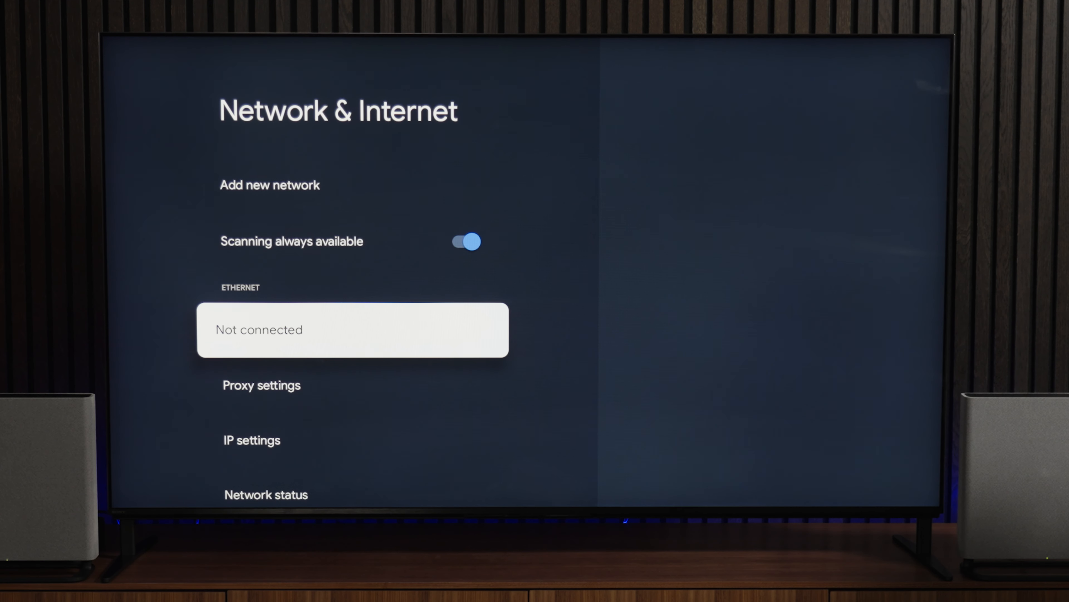
pyautogui.scroll(-3)
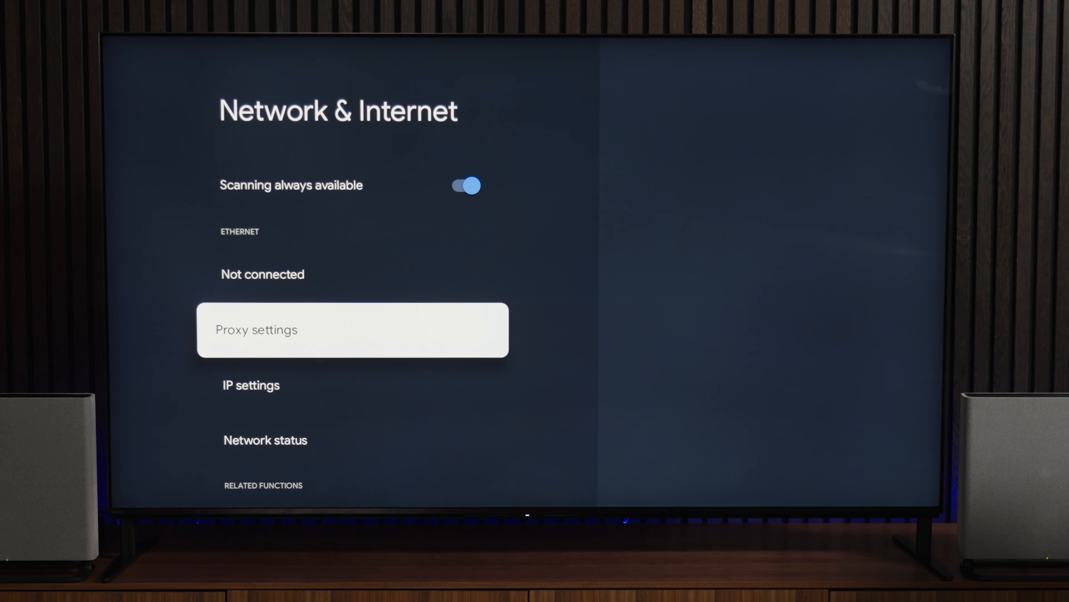
pyautogui.click(265, 440)
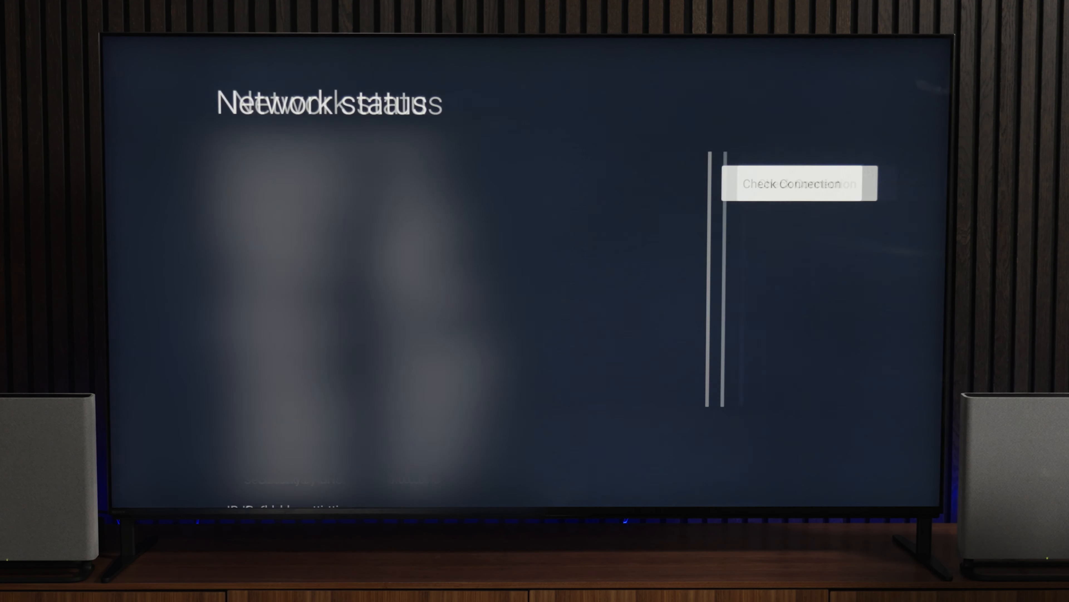
# Run Check Connection so results report local and internet access OK, internet connected.
pyautogui.click(801, 183)
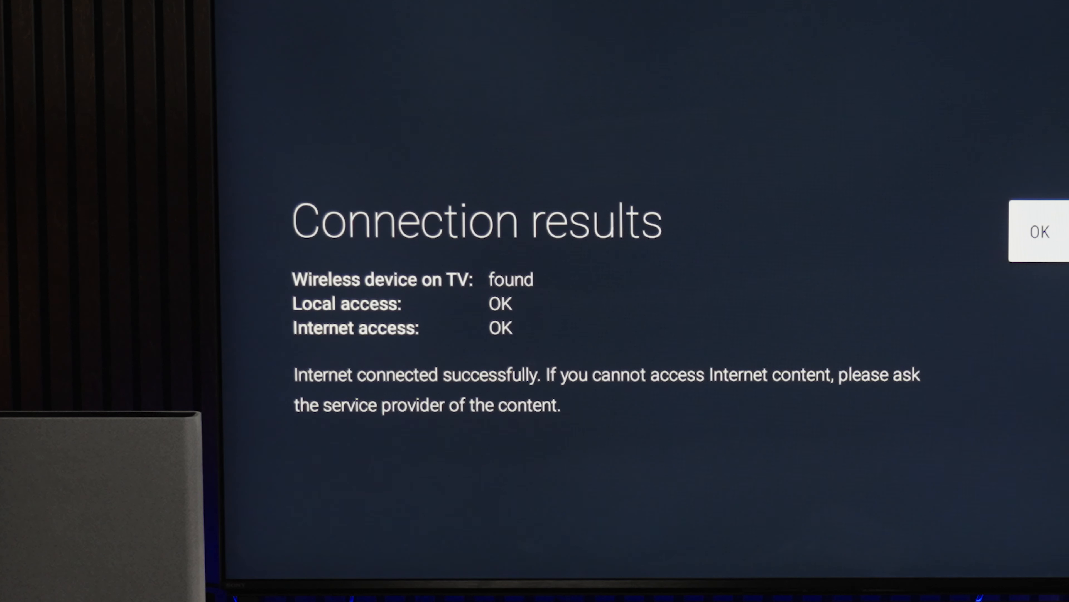